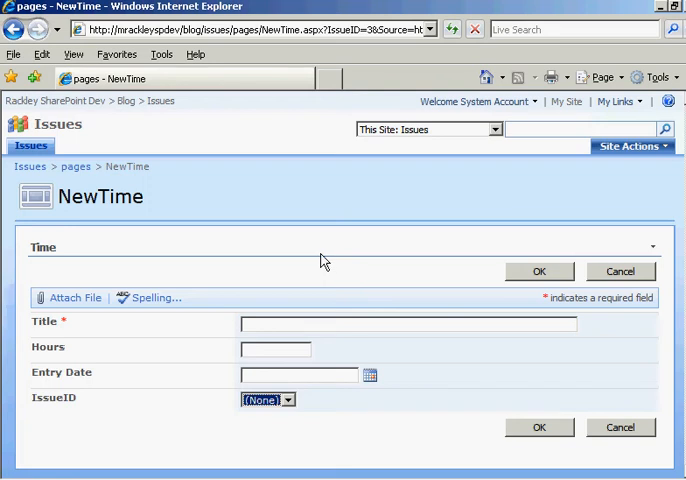
pyautogui.moveTo(290, 208)
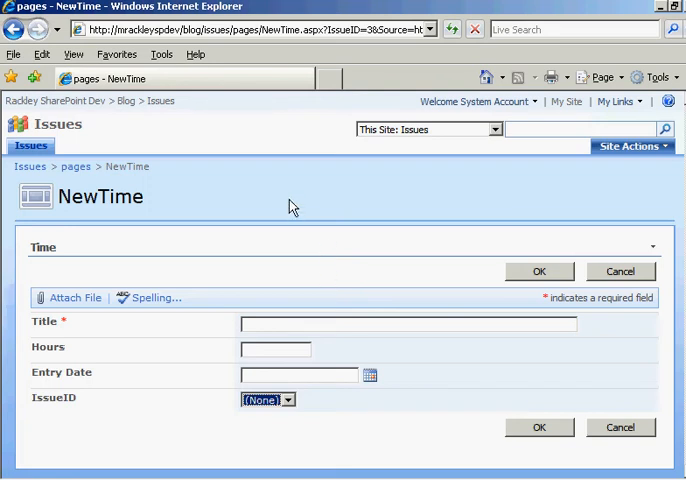
pyautogui.moveTo(340, 222)
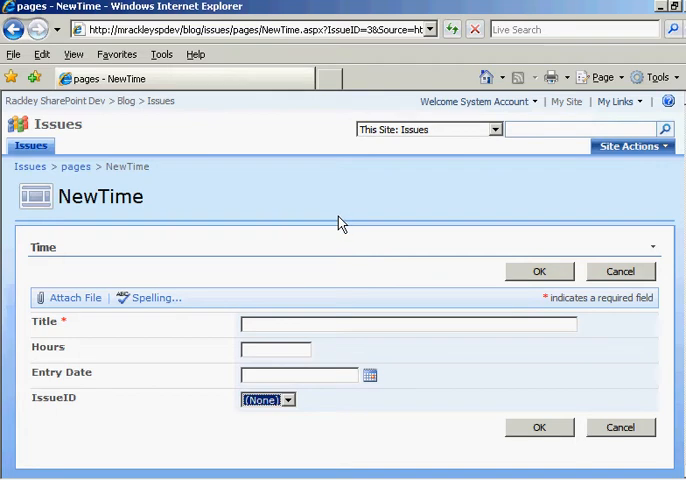
pyautogui.moveTo(312, 182)
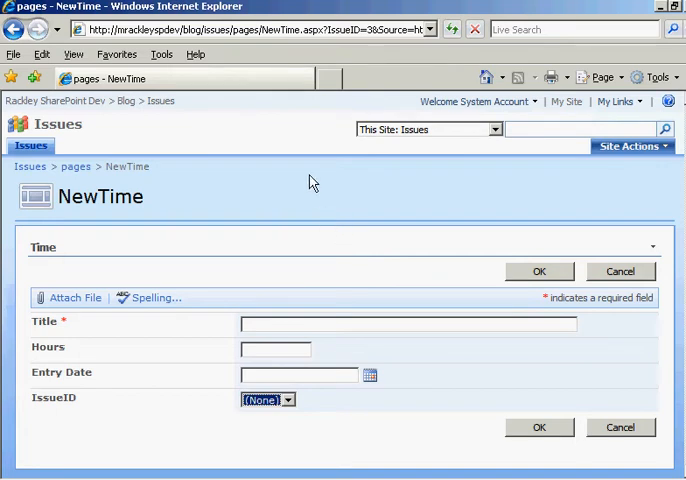
pyautogui.moveTo(340, 30)
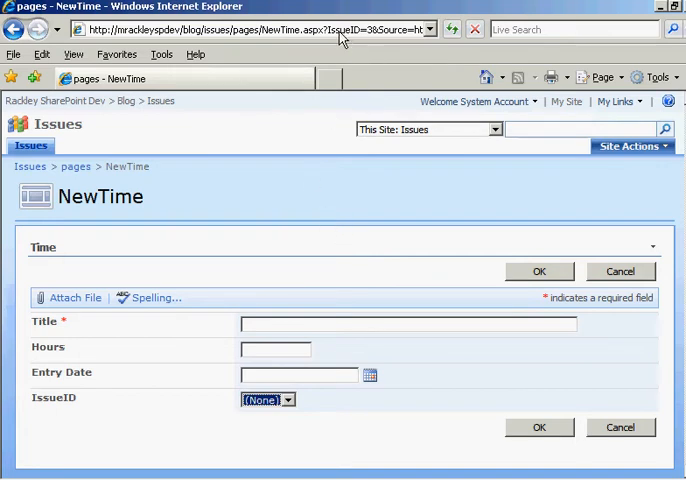
pyautogui.moveTo(322, 256)
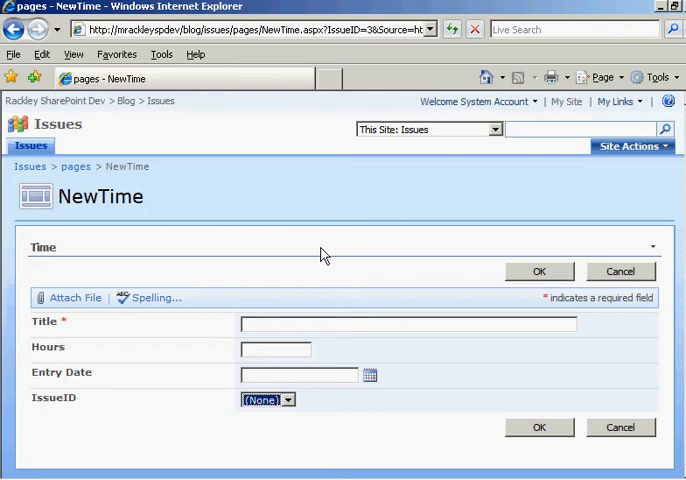
pyautogui.moveTo(212, 328)
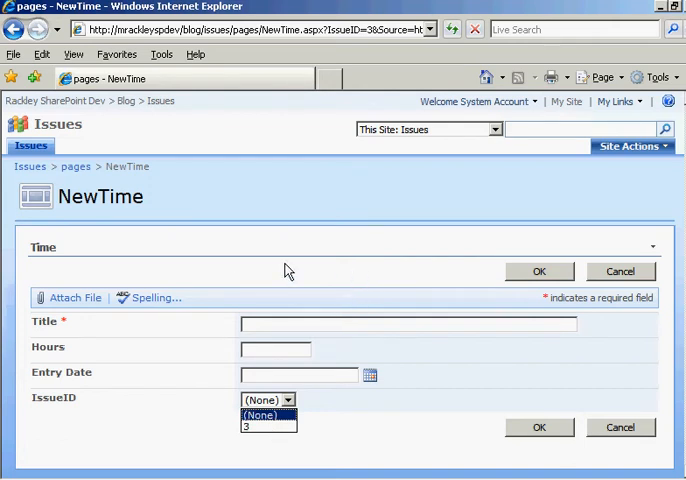
# Step: Open pages/Forms/NewTime.aspx and show the DataFormWebPart's Common Data View Tasks
pyautogui.click(248, 428)
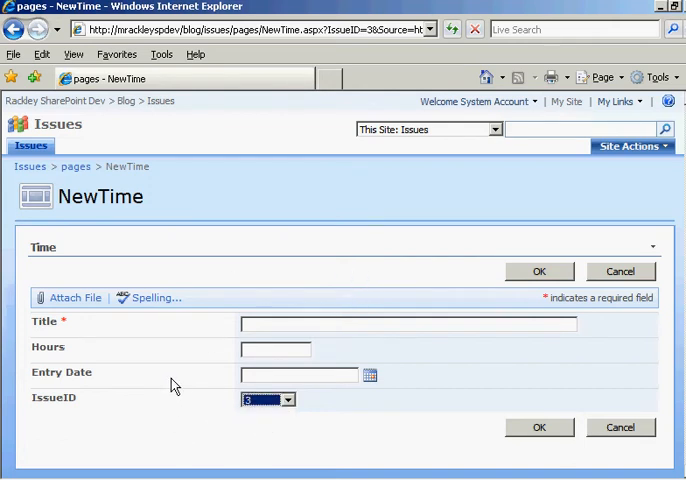
pyautogui.moveTo(148, 358)
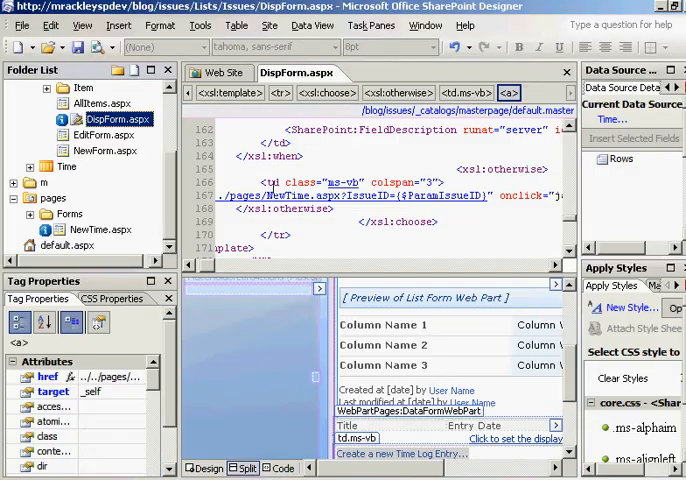
pyautogui.click(100, 230)
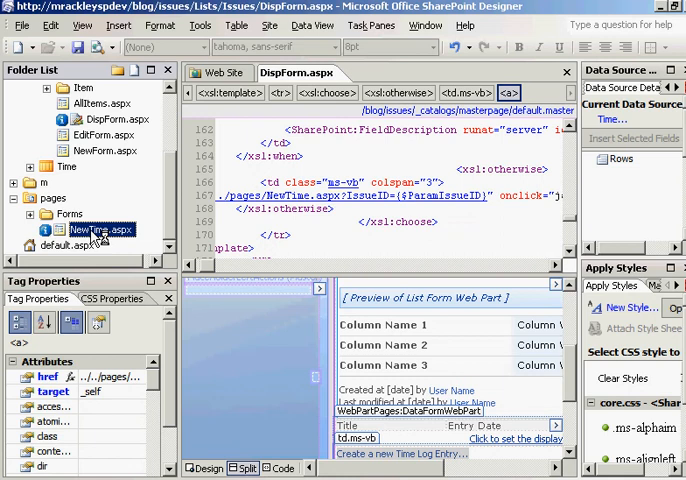
pyautogui.doubleClick(100, 228)
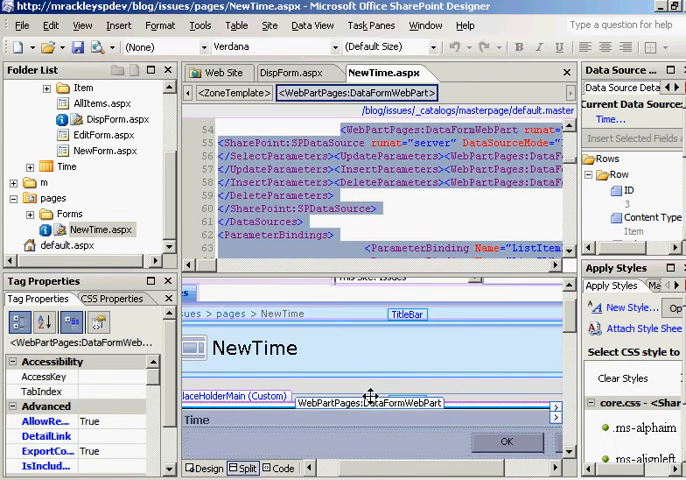
pyautogui.click(556, 418)
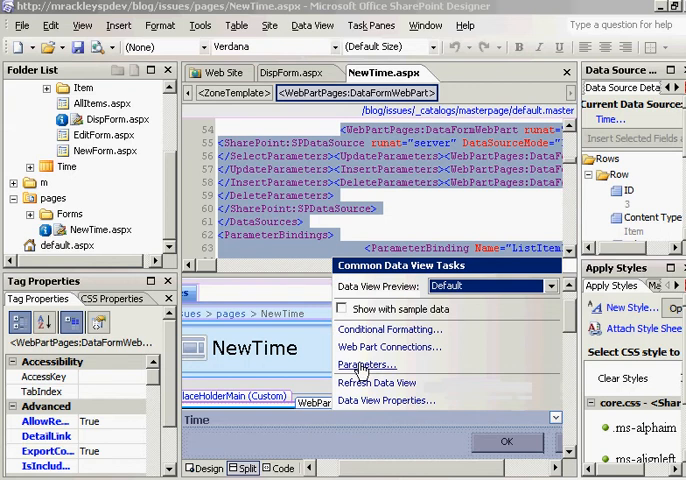
# Step: Add a ParamIssueID parameter sourced from the IssueID query string variable
pyautogui.click(368, 364)
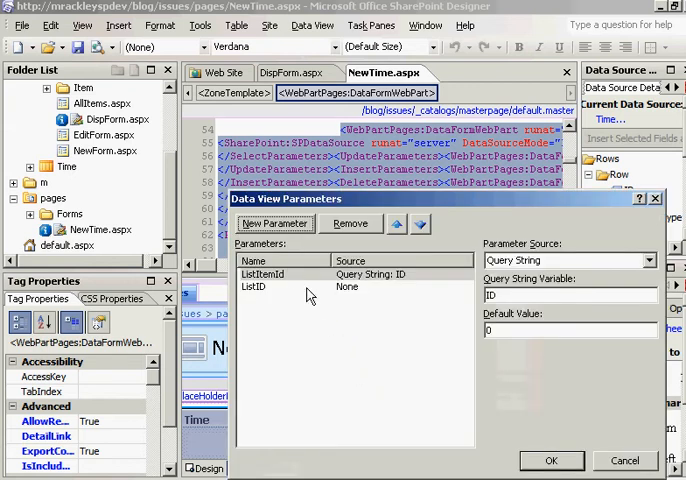
pyautogui.click(276, 224)
pyautogui.write('ParamIssueID')
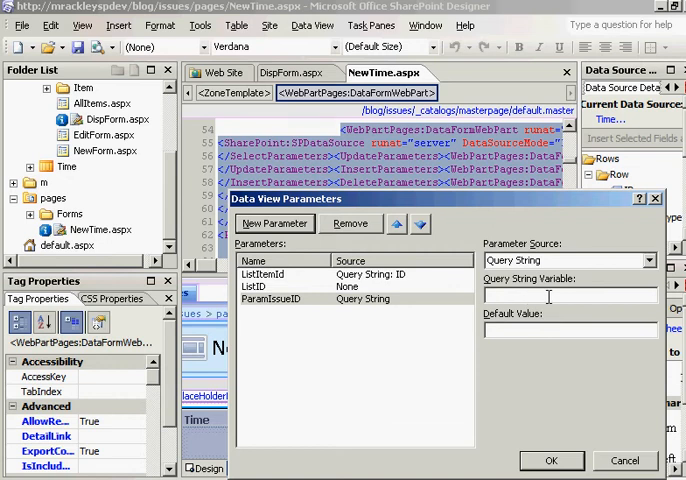
pyautogui.write('I')
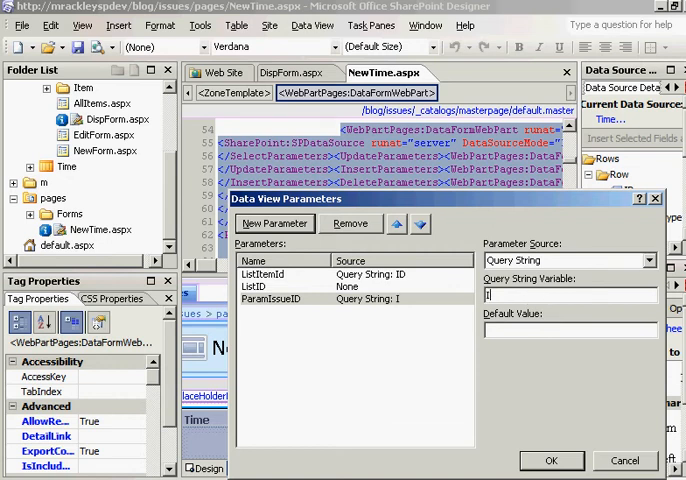
pyautogui.write('ss')
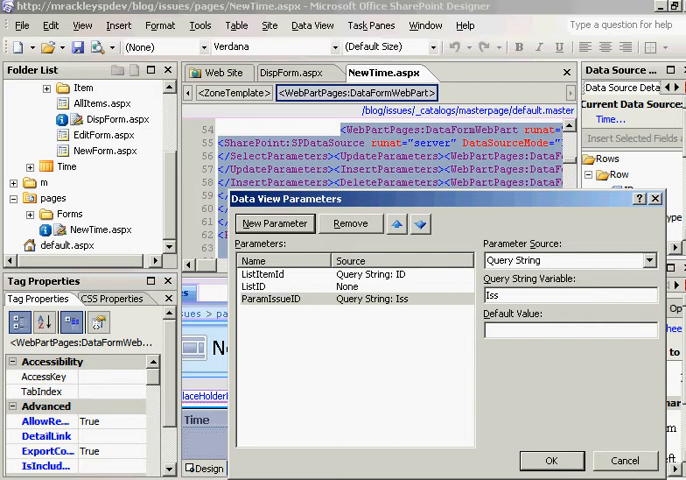
pyautogui.write('IssueID')
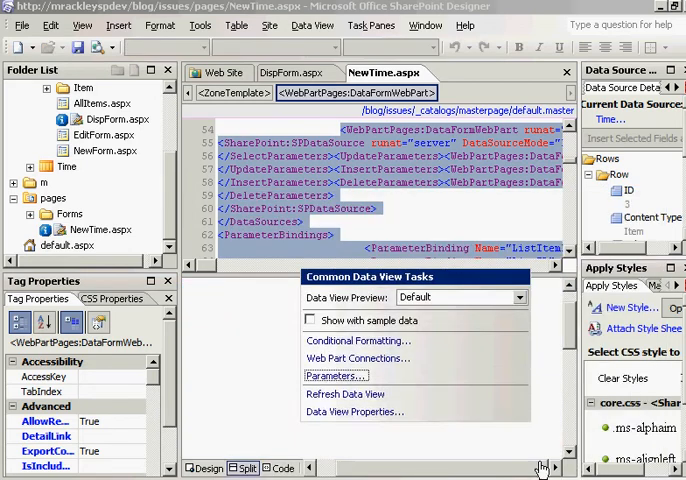
# Step: Format the IssueID field as a text box whose text is $ParamIssueID
pyautogui.click(334, 376)
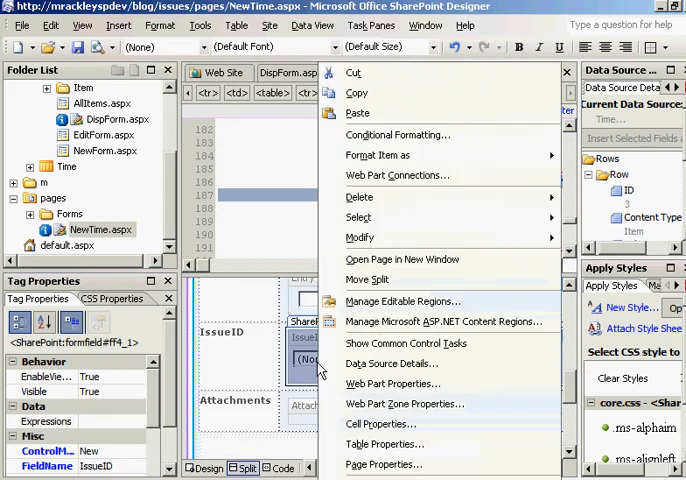
pyautogui.moveTo(416, 156)
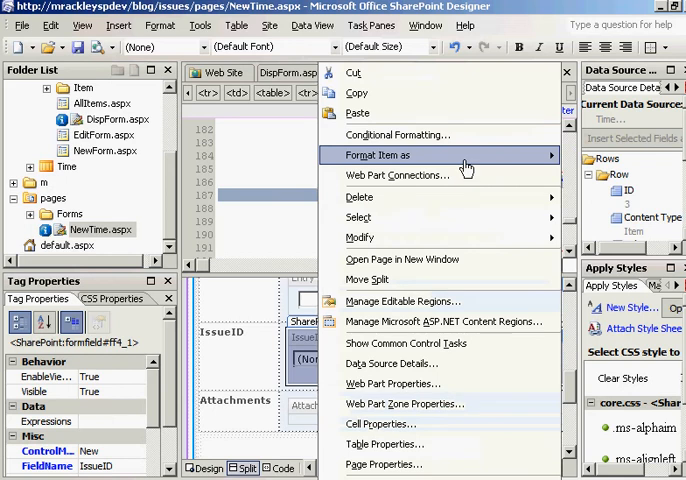
pyautogui.moveTo(464, 160)
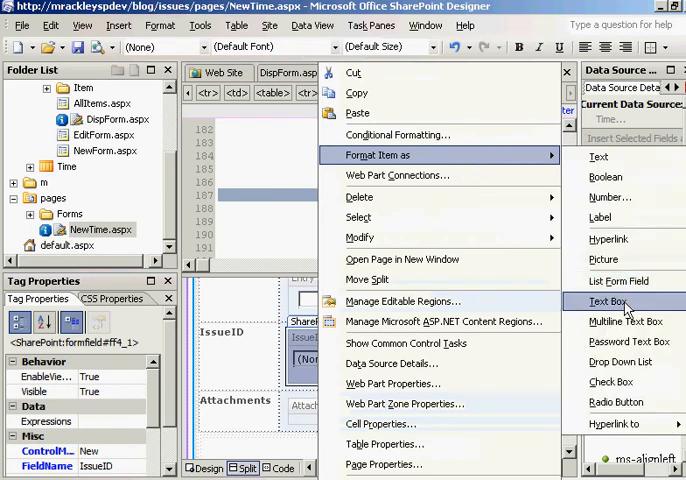
pyautogui.click(608, 300)
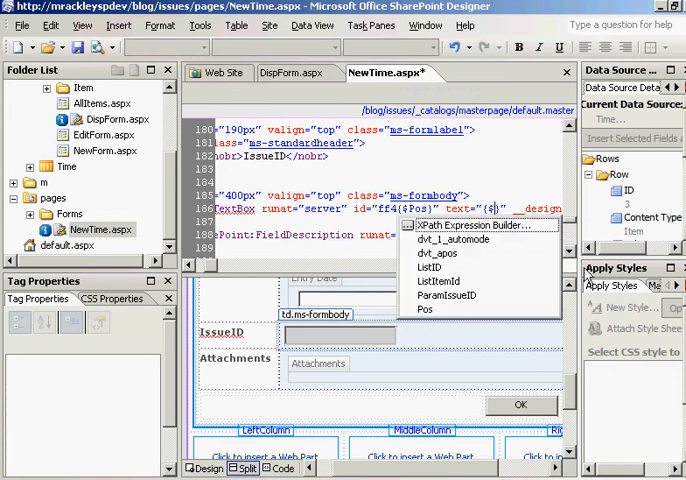
pyautogui.moveTo(446, 296)
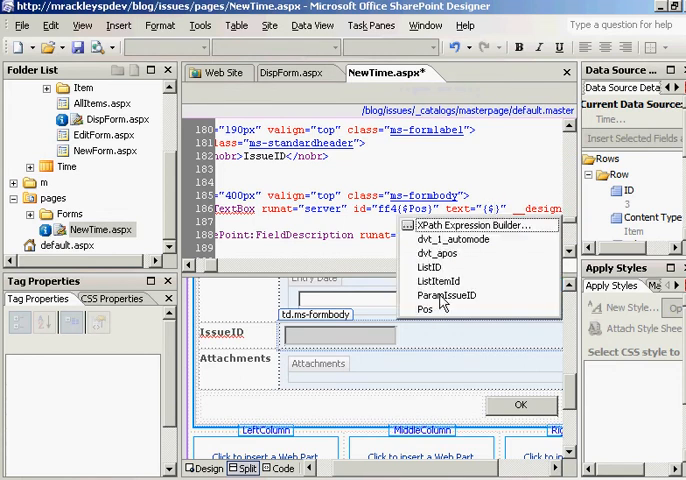
pyautogui.click(446, 296)
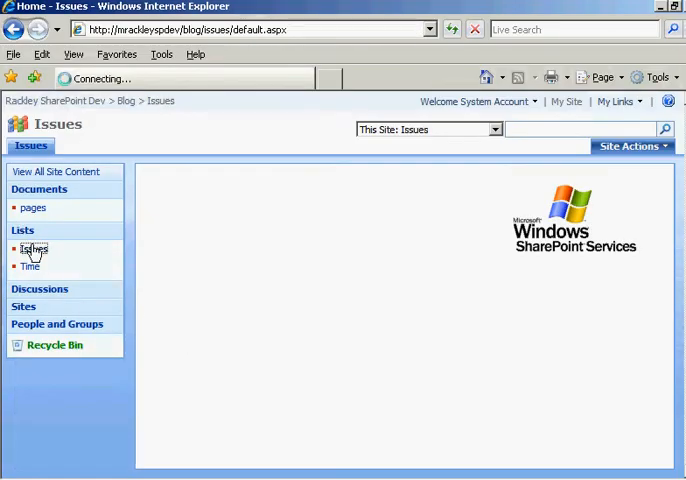
# Step: On NewTime.aspx?IssueID=3 verify the pre-filled IssueID and title the record 'New Entry'
pyautogui.click(32, 250)
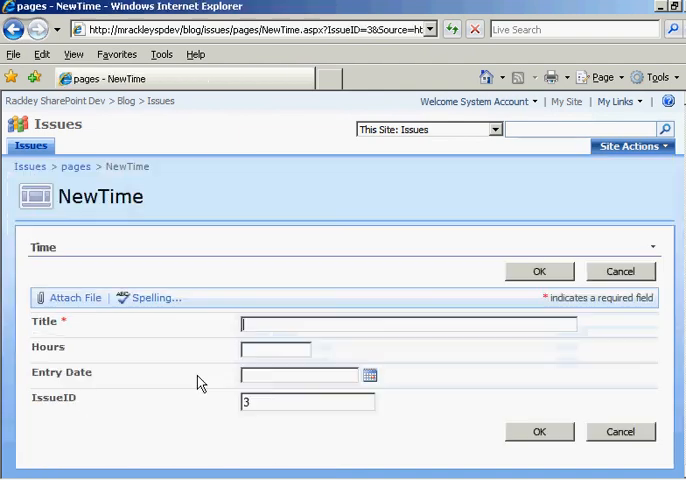
pyautogui.click(298, 404)
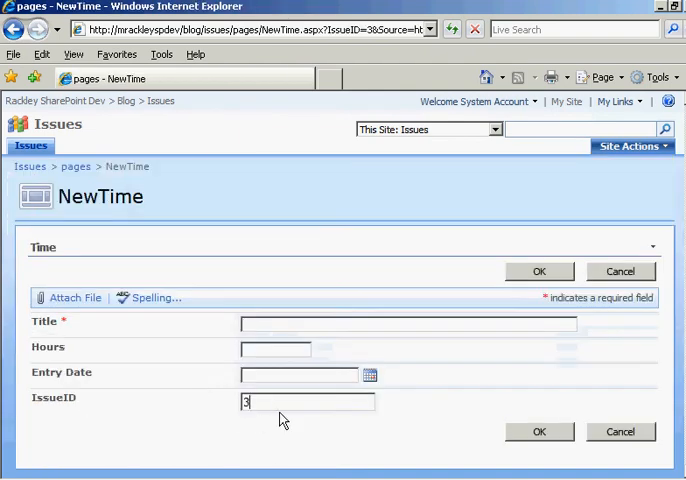
pyautogui.moveTo(248, 318)
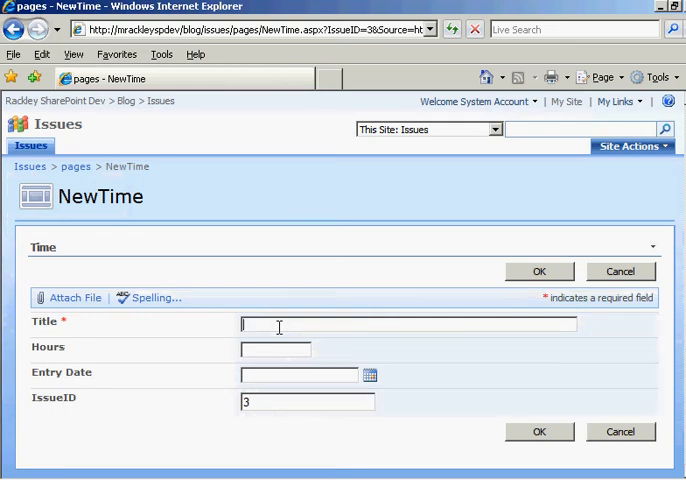
pyautogui.write('New Entry')
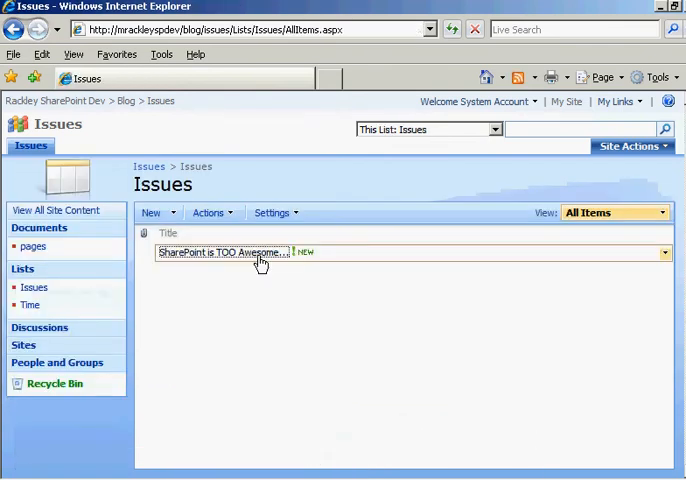
# Step: Open the parent issue and start a new time log entry, entering 4
pyautogui.click(226, 252)
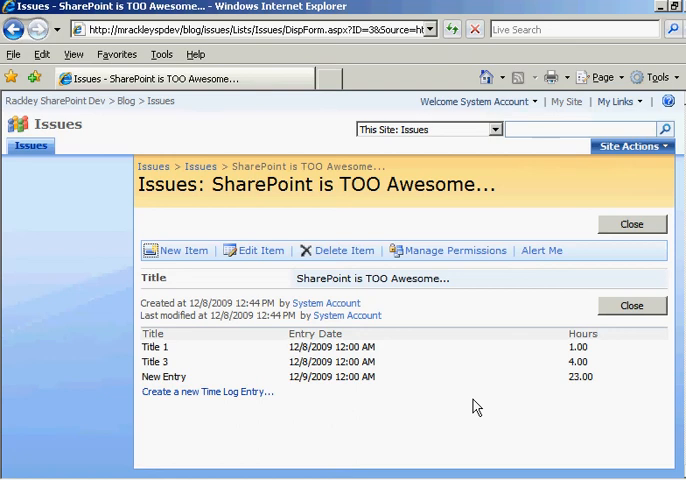
pyautogui.moveTo(196, 428)
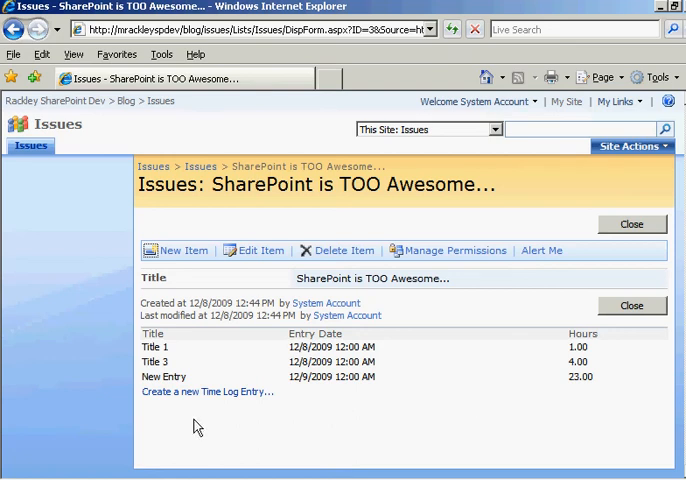
pyautogui.click(204, 392)
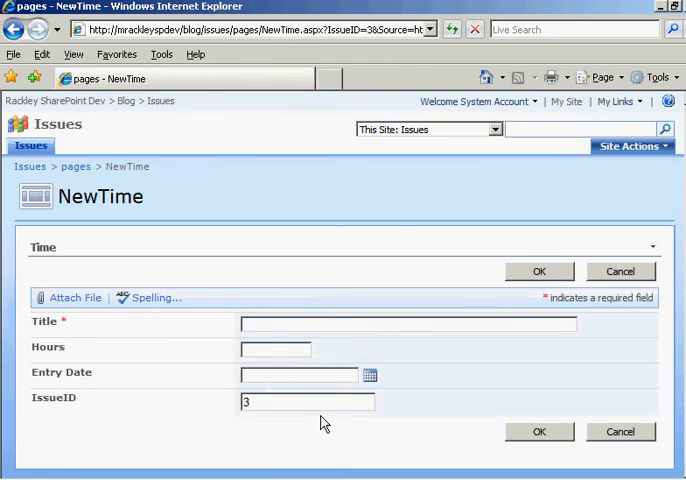
pyautogui.write('4{$Pos}" text="{$ParamIssueID')
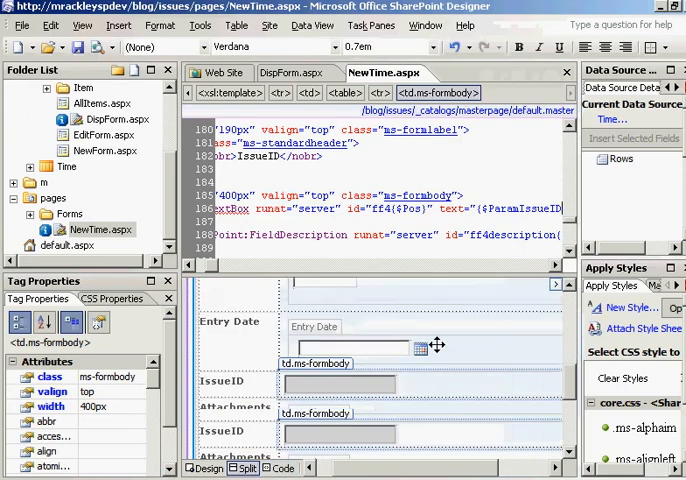
# Step: Select the IssueID table row on NewTime.aspx so it can be hidden
pyautogui.click(338, 382)
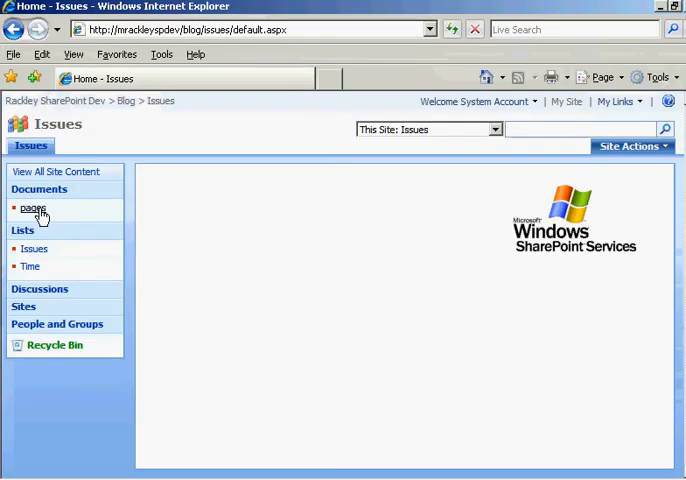
# Step: From the issue, create a time log entry titled 'Entry with hidden ID' and save it
pyautogui.click(32, 210)
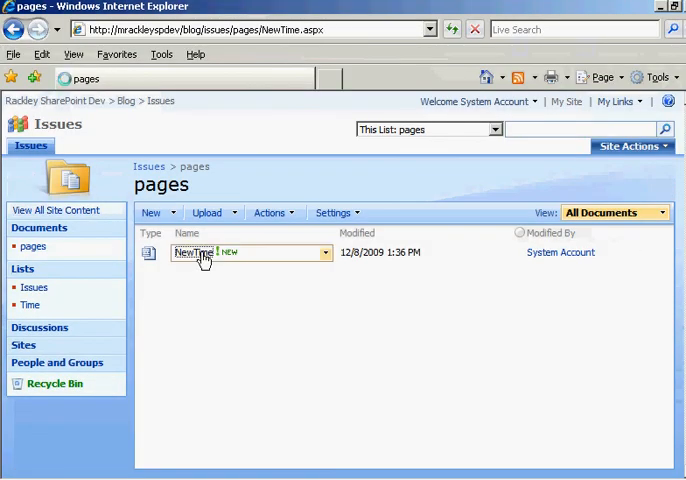
pyautogui.click(192, 252)
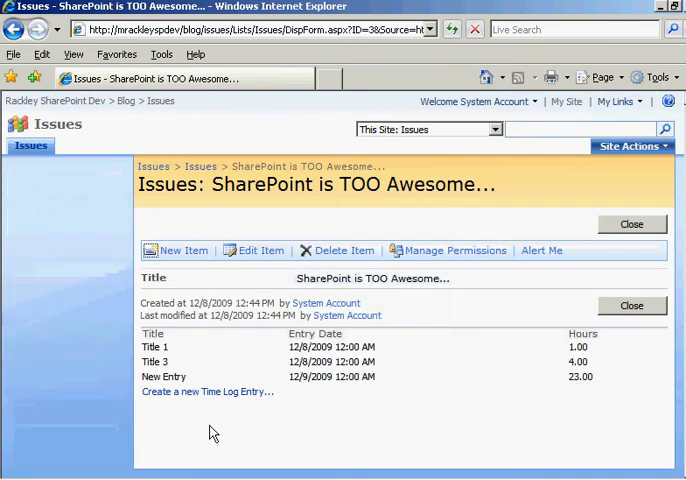
pyautogui.click(206, 392)
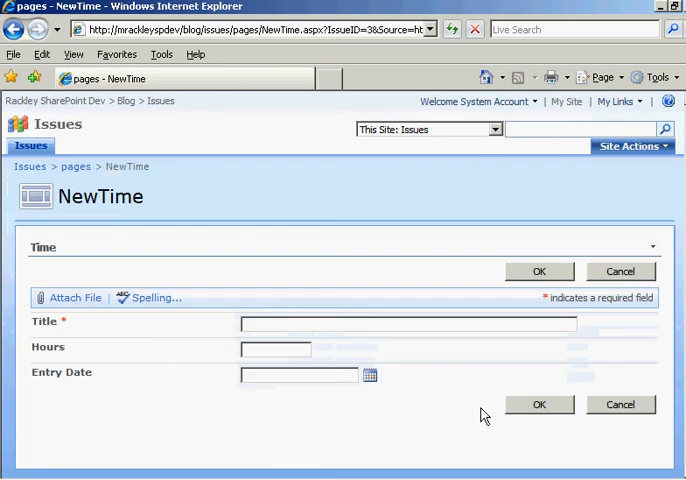
pyautogui.moveTo(360, 38)
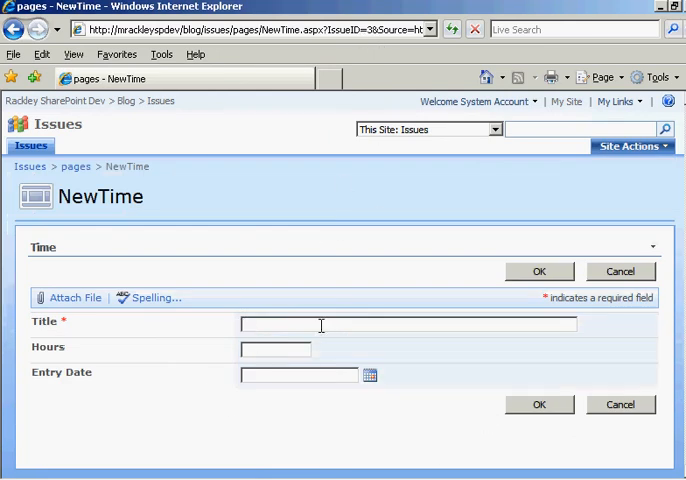
pyautogui.write('ENTry e')
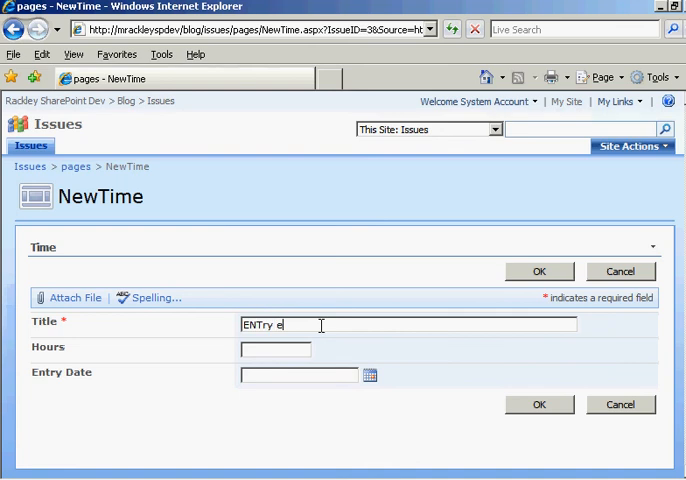
pyautogui.write('Entry with')
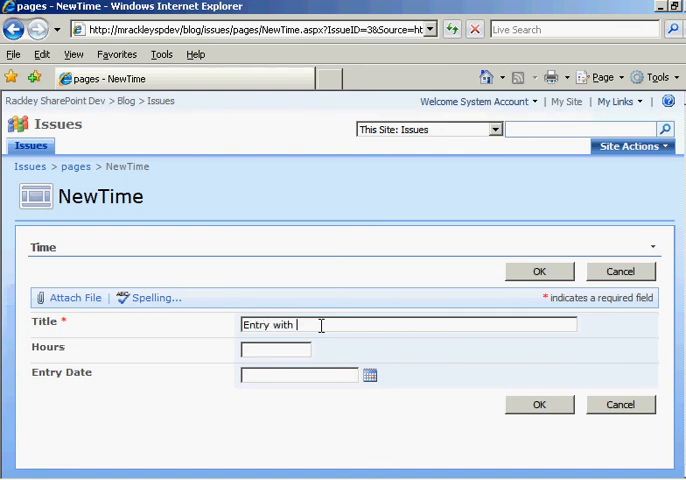
pyautogui.write('hidden ID')
pyautogui.click(276, 348)
pyautogui.write('1')
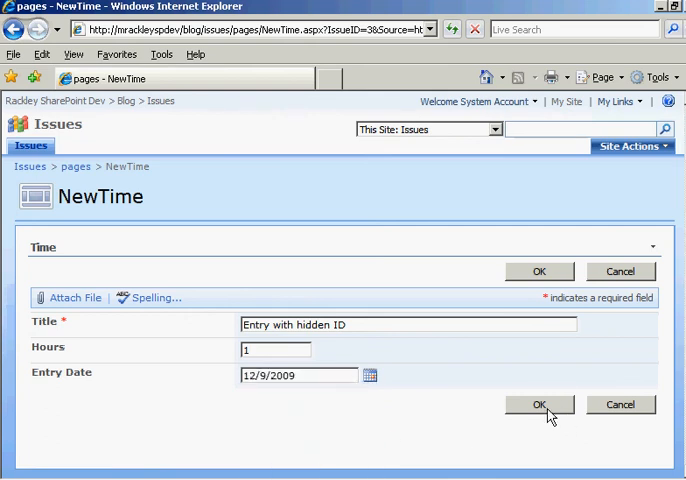
pyautogui.click(540, 404)
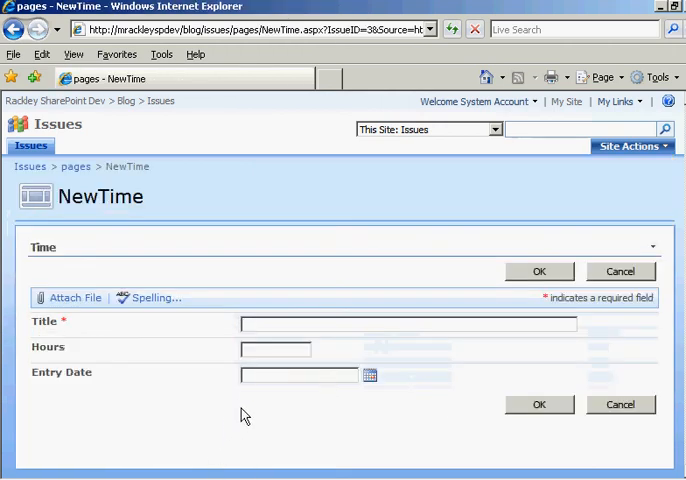
pyautogui.moveTo(324, 448)
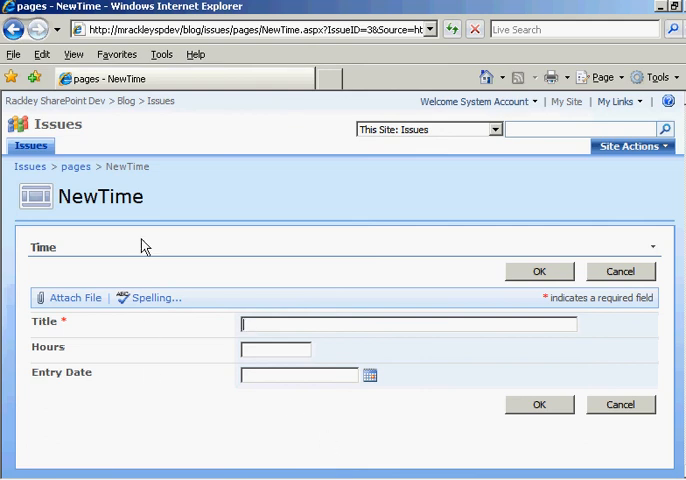
# Step: Return home, reopen the Issues list and the parent issue to verify the entry is listed
pyautogui.click(28, 166)
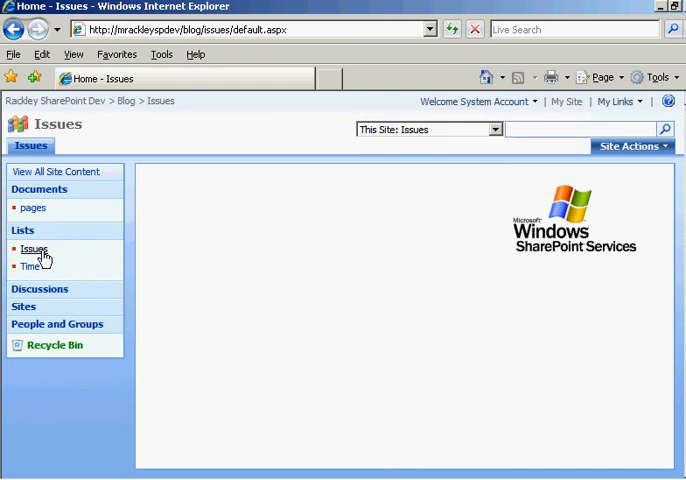
pyautogui.click(36, 248)
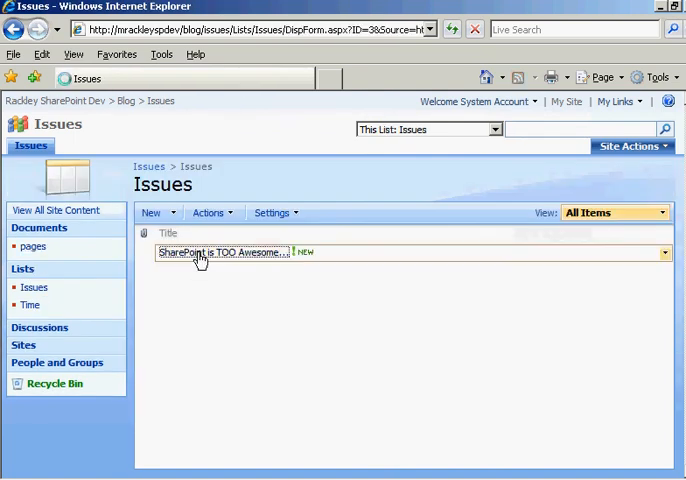
pyautogui.click(220, 252)
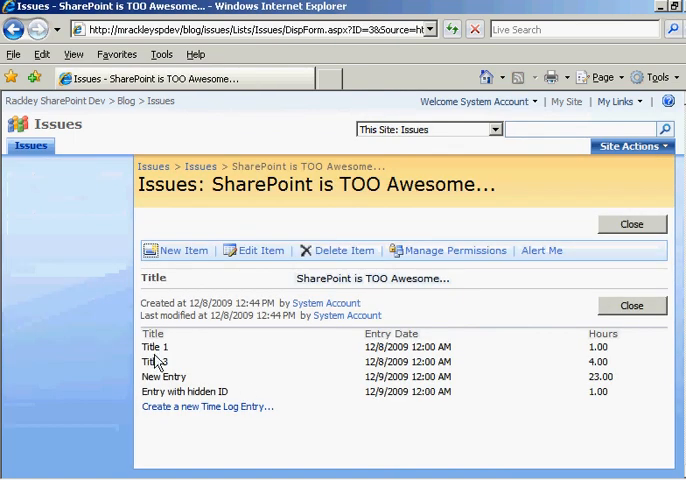